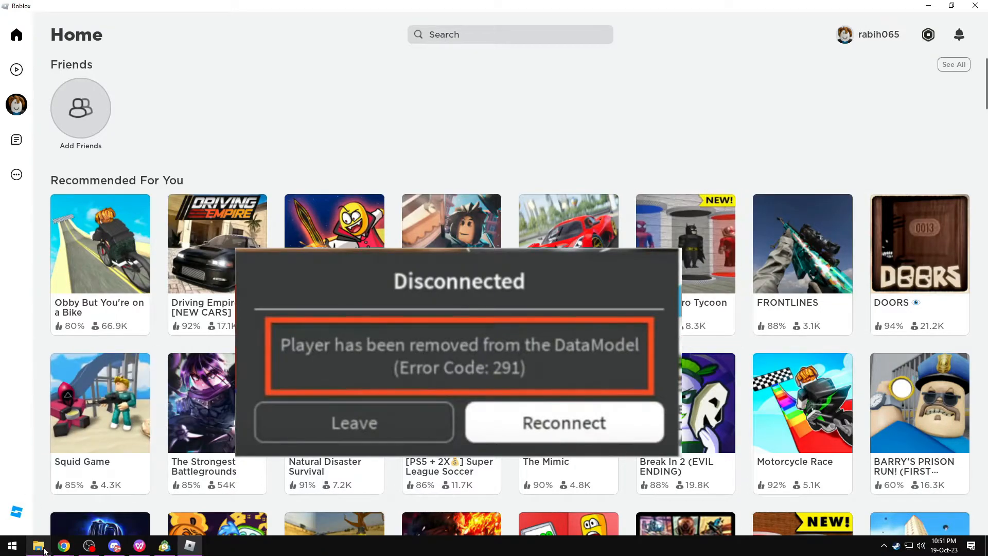
Switch from the Roblox Error Code 291 message over to Chrome via the taskbar
left_click(63, 545)
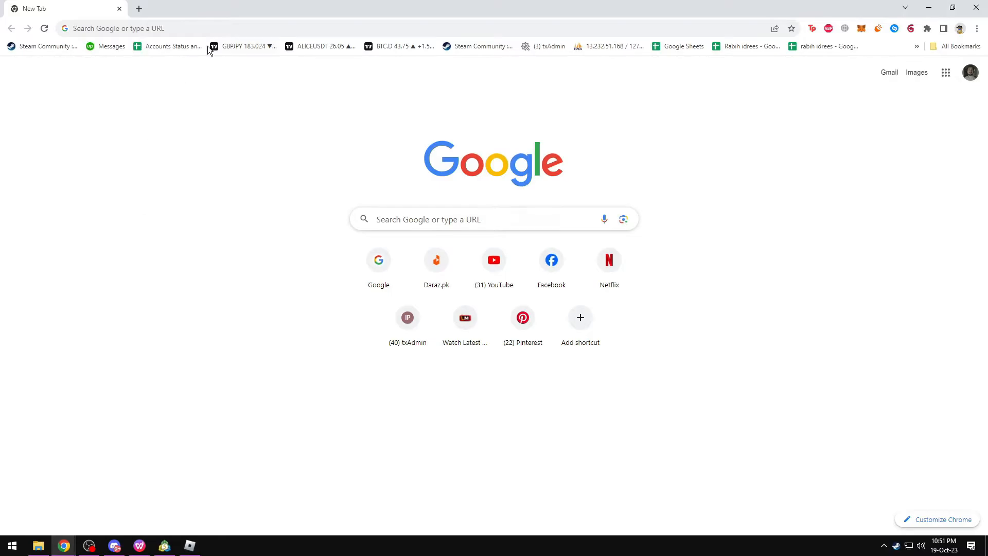
Navigate to roblox.com/support using the 'Support - Roblox' address-bar suggestion
type("roblox.co")
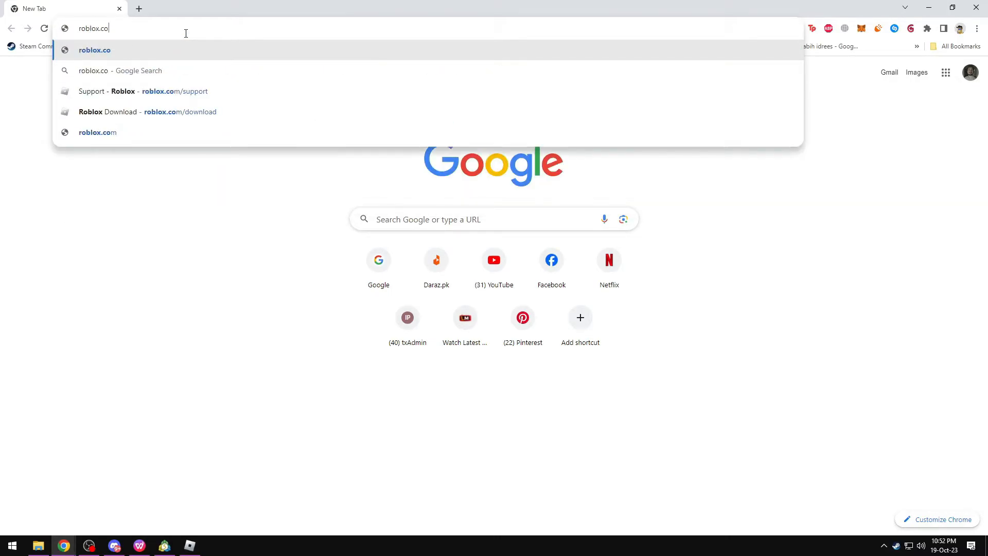
left_click(142, 91)
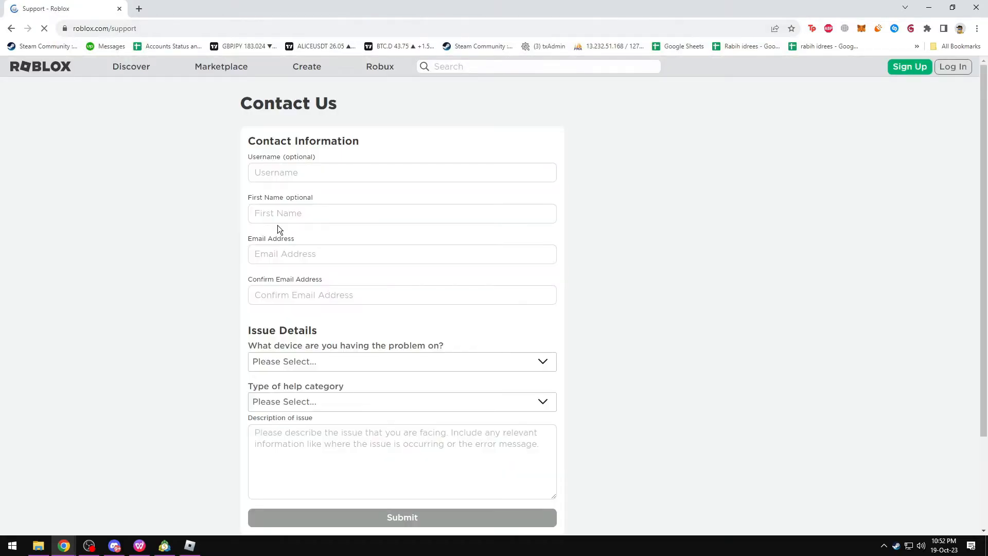
Choose PC as the problem device, then move focus into the Description of issue box
left_click(403, 213)
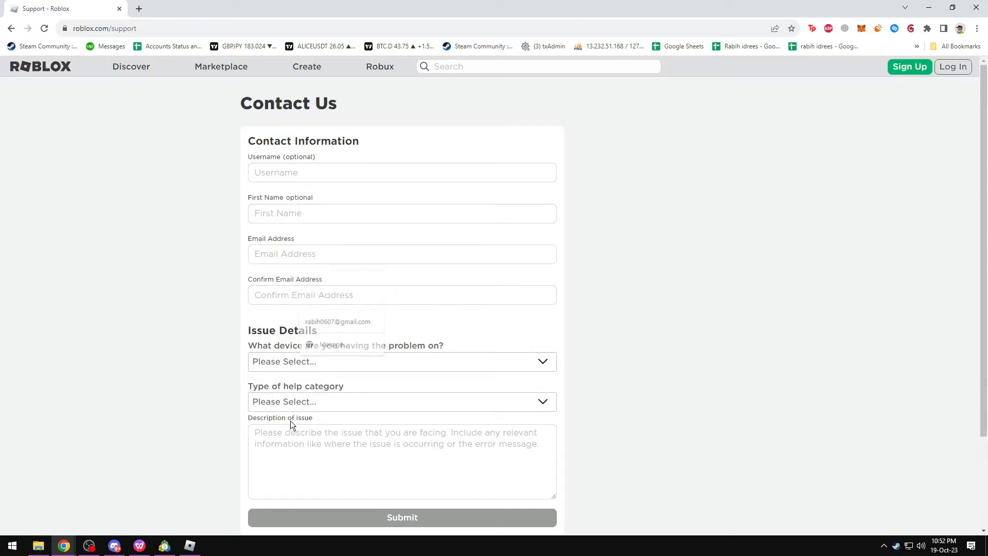
left_click(402, 361)
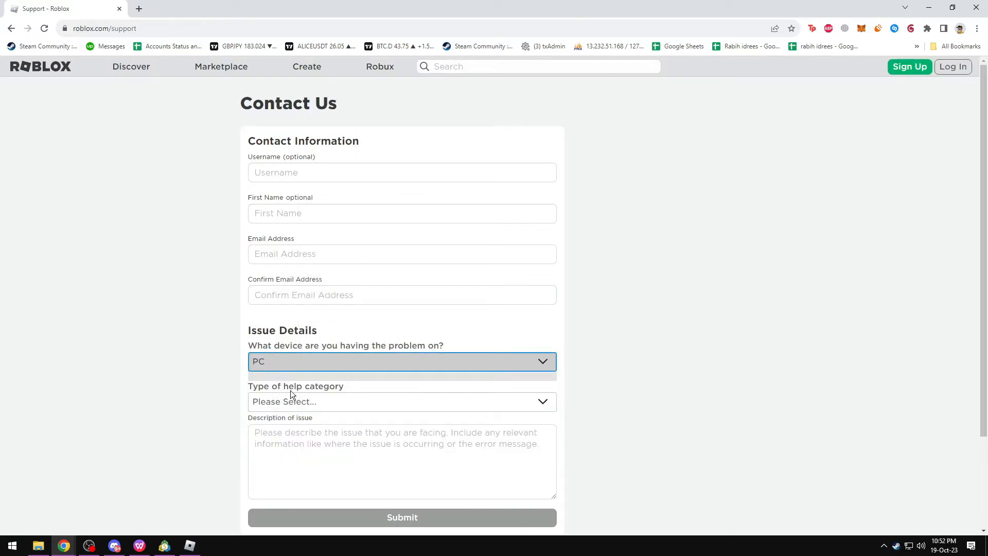
left_click(401, 461)
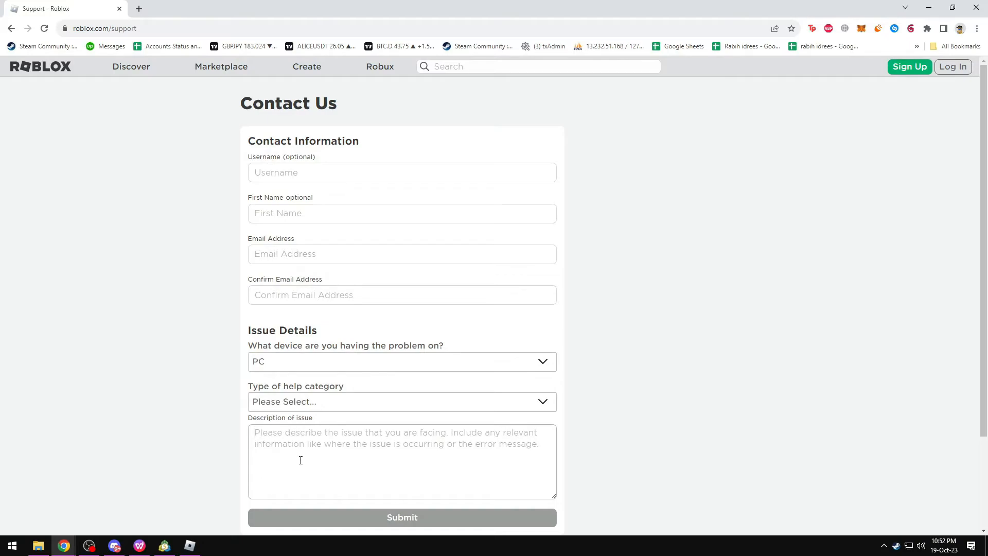
left_click(401, 518)
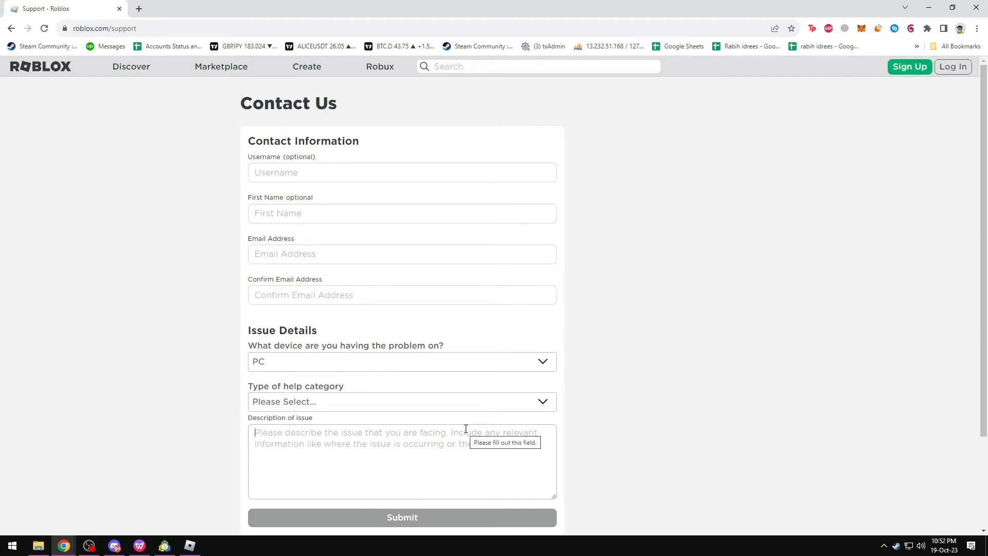